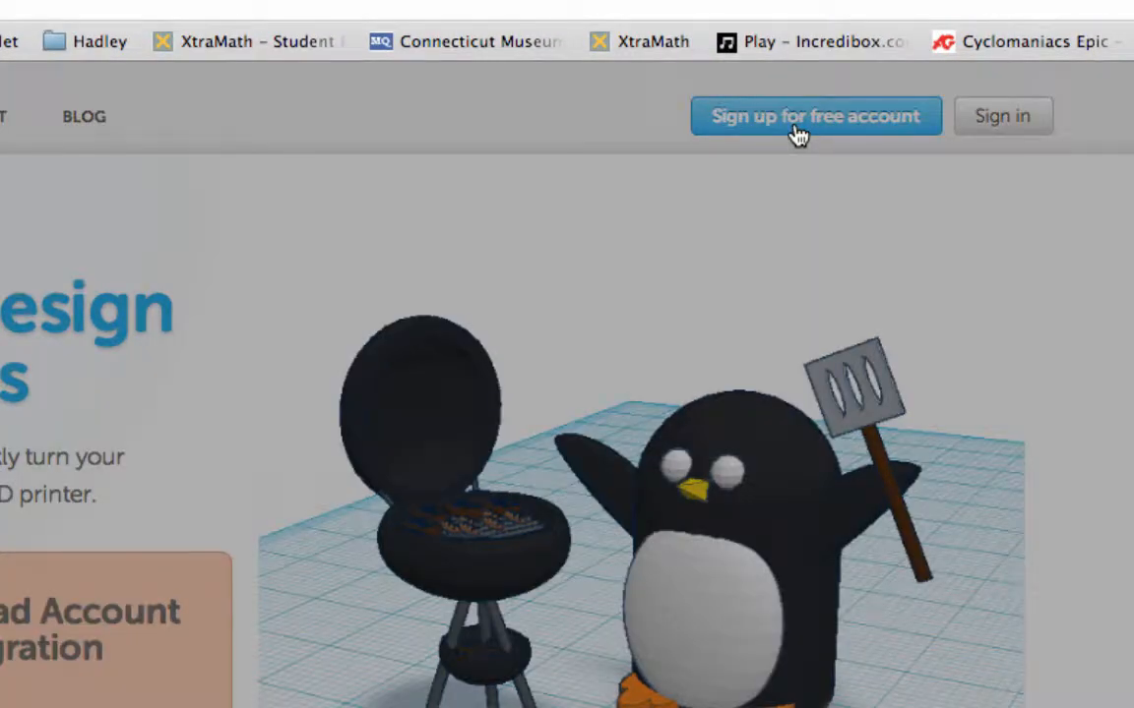
left_click(814, 115)
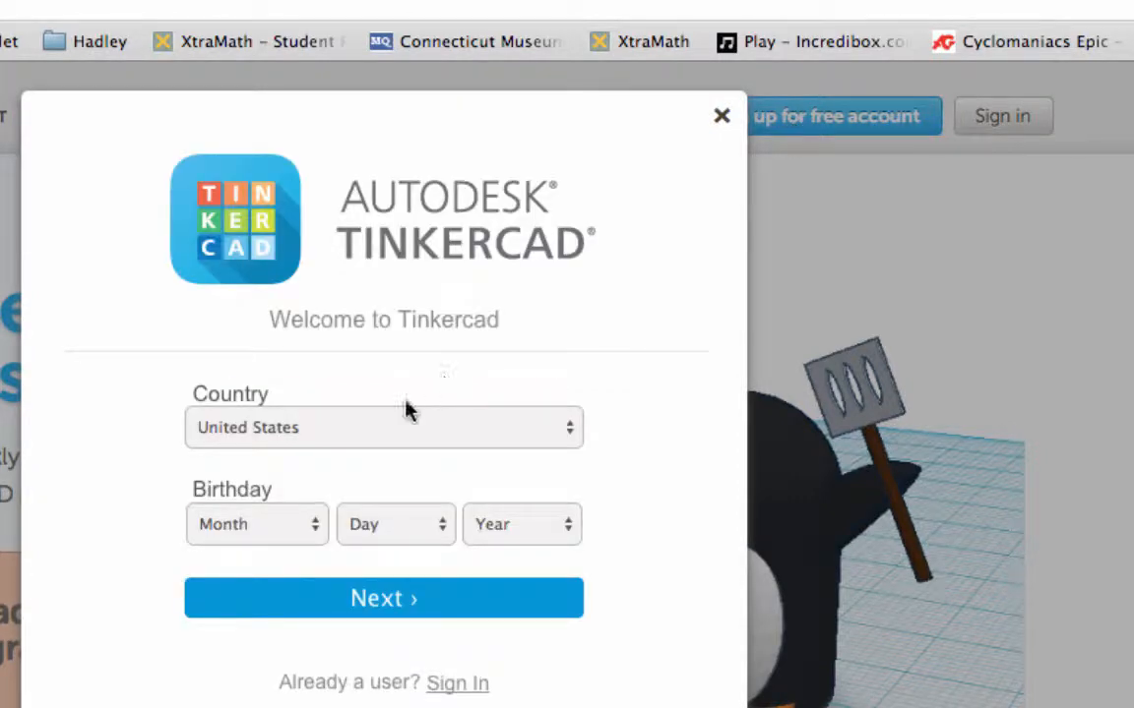
left_click(256, 524)
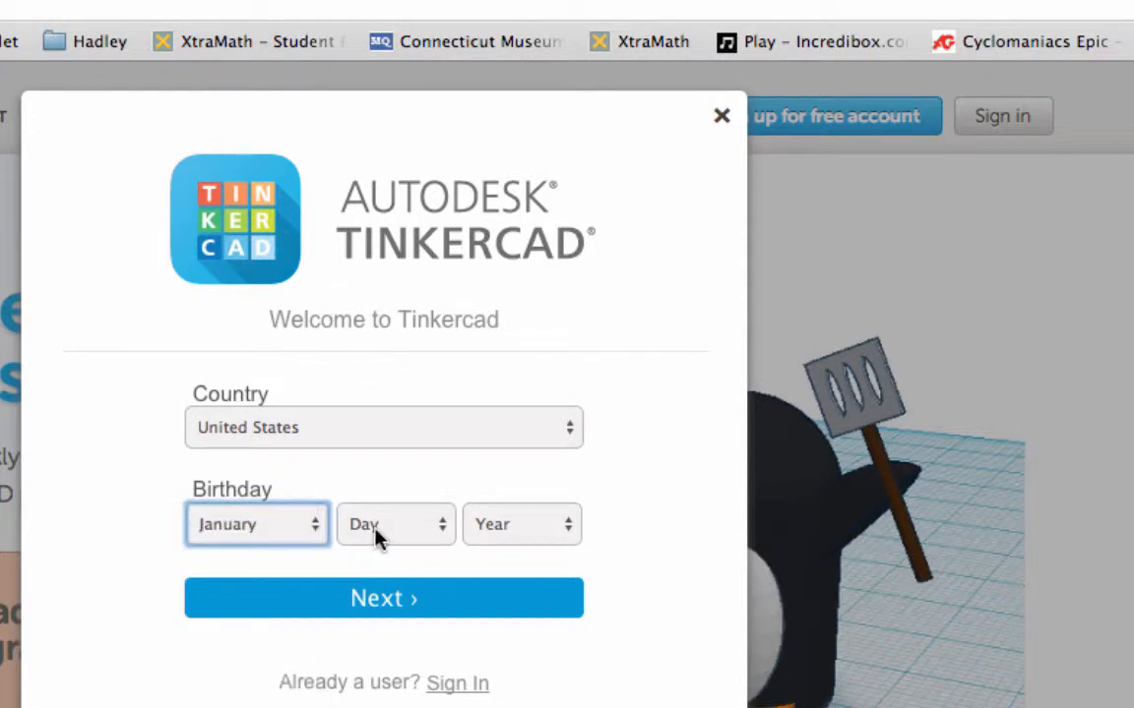
left_click(383, 599)
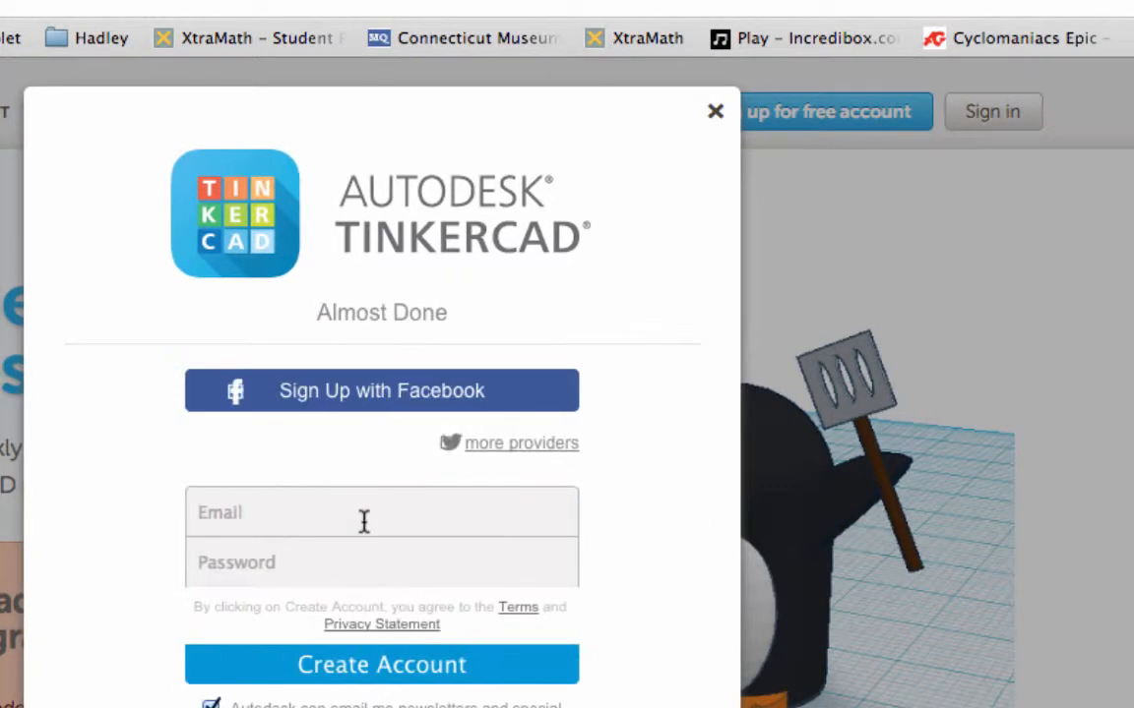
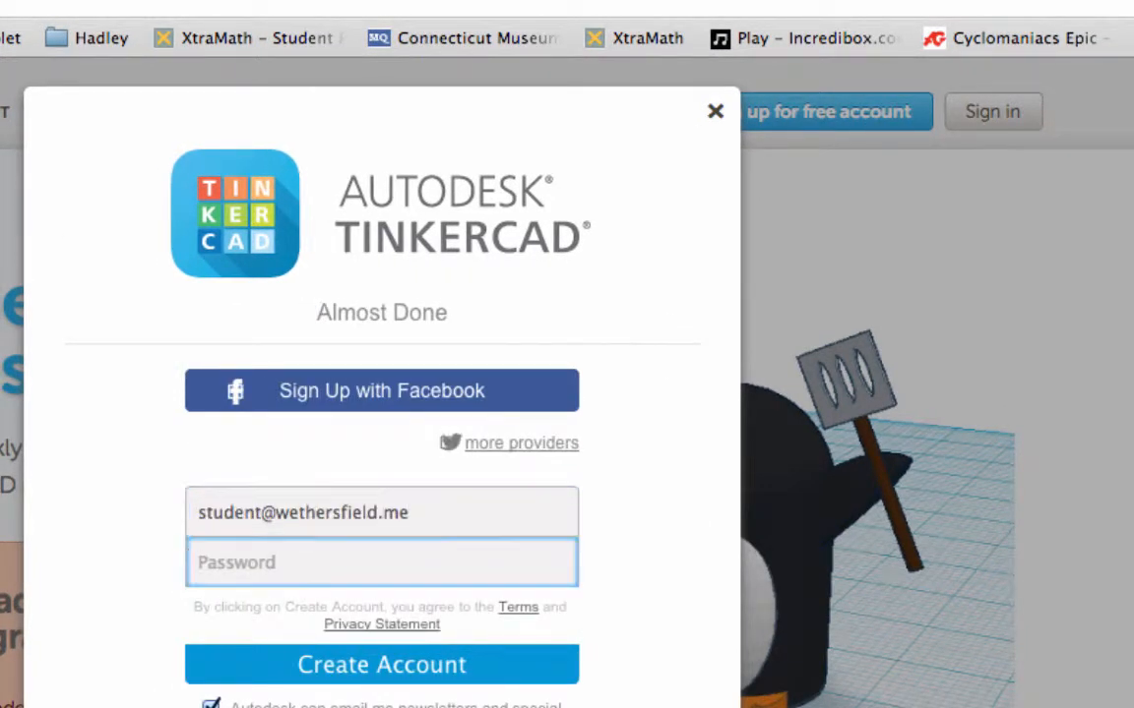
left_click(716, 110)
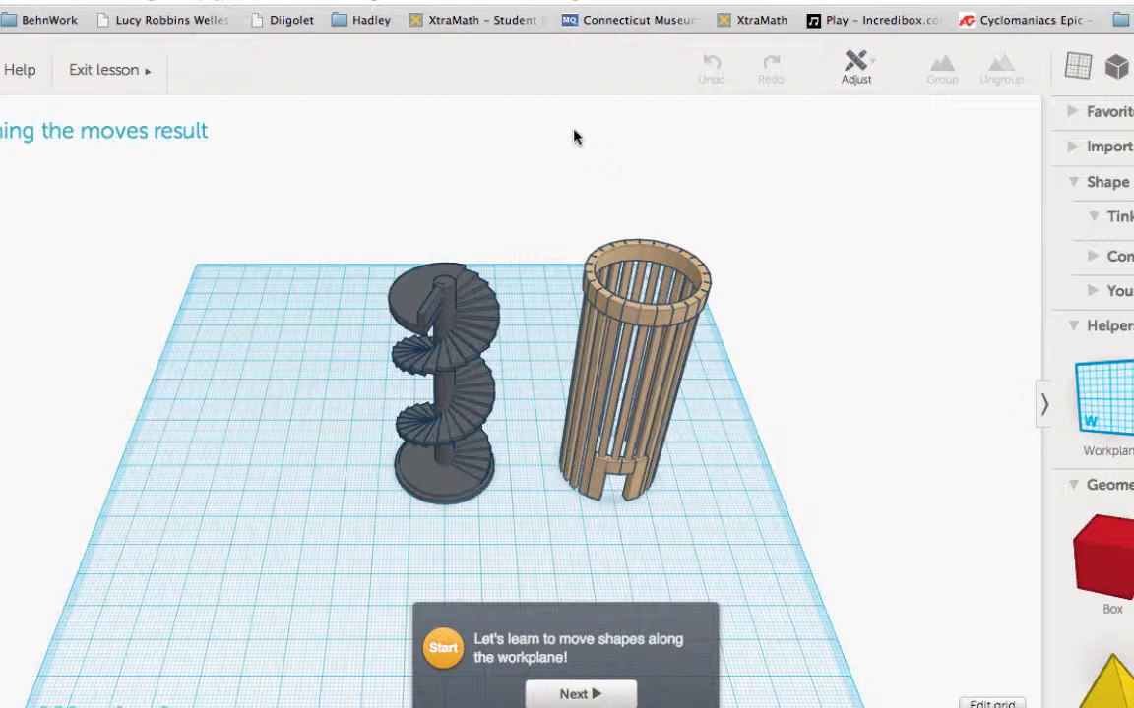
mouse_move(589, 531)
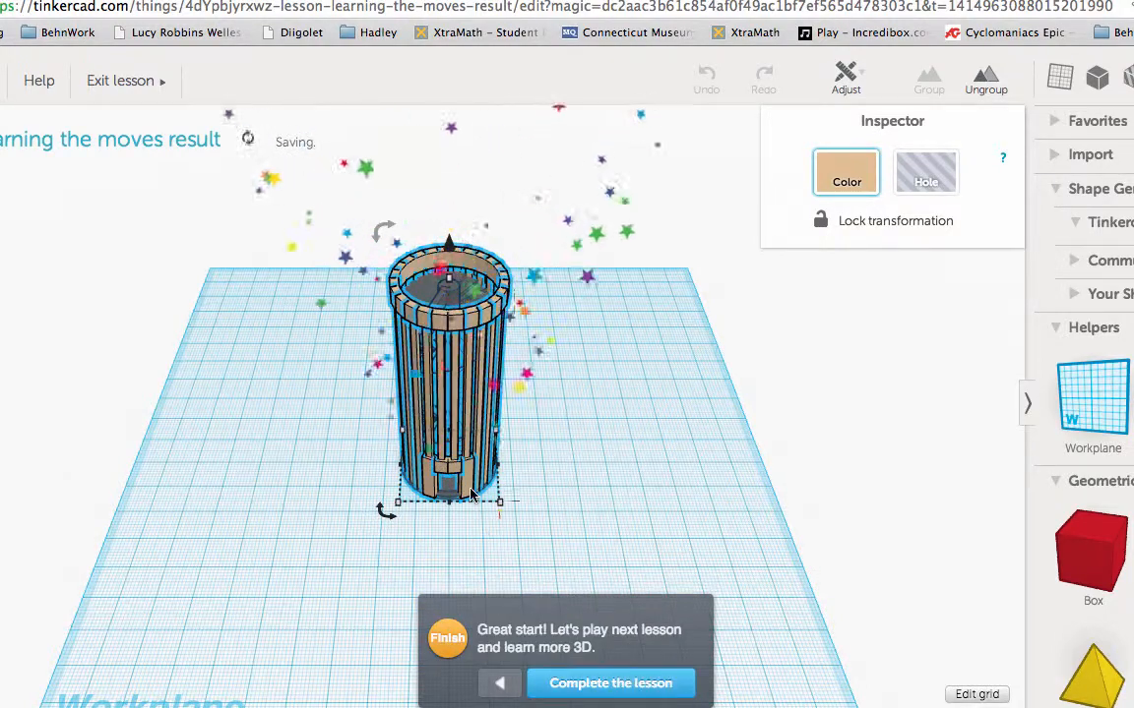
- Finish the moving-shapes lesson with the cage placed over the spiral staircase
left_click(610, 683)
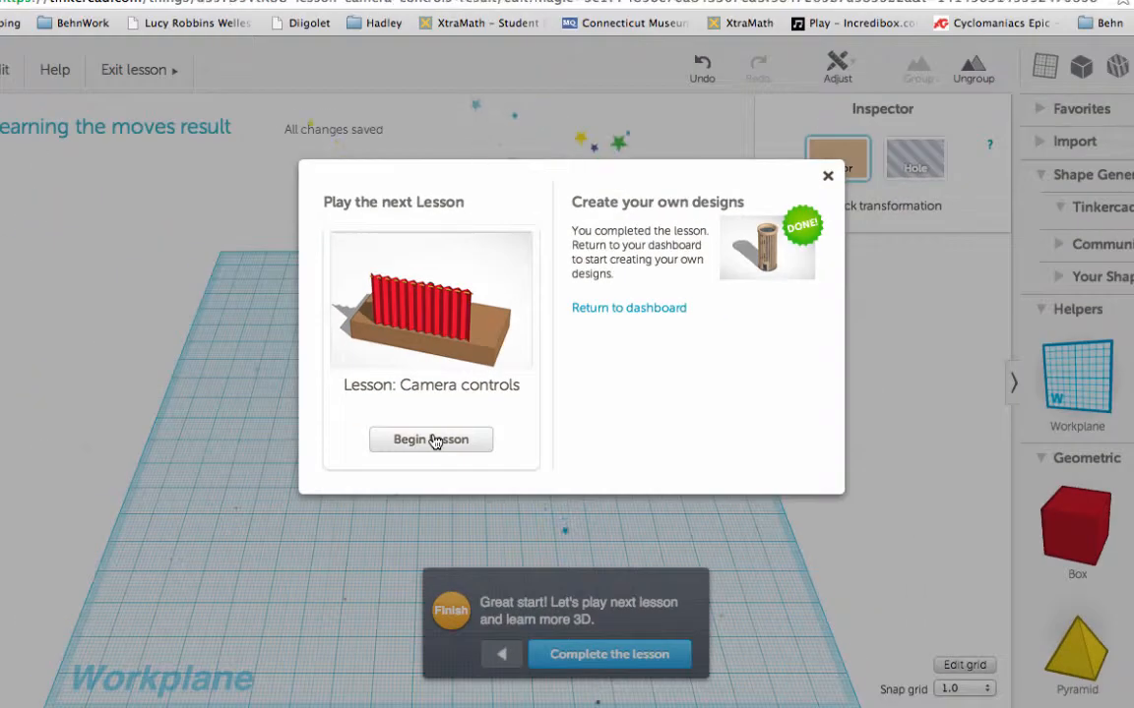
- Run the Camera controls lesson, turning the view behind the red curtain, and complete it
left_click(430, 439)
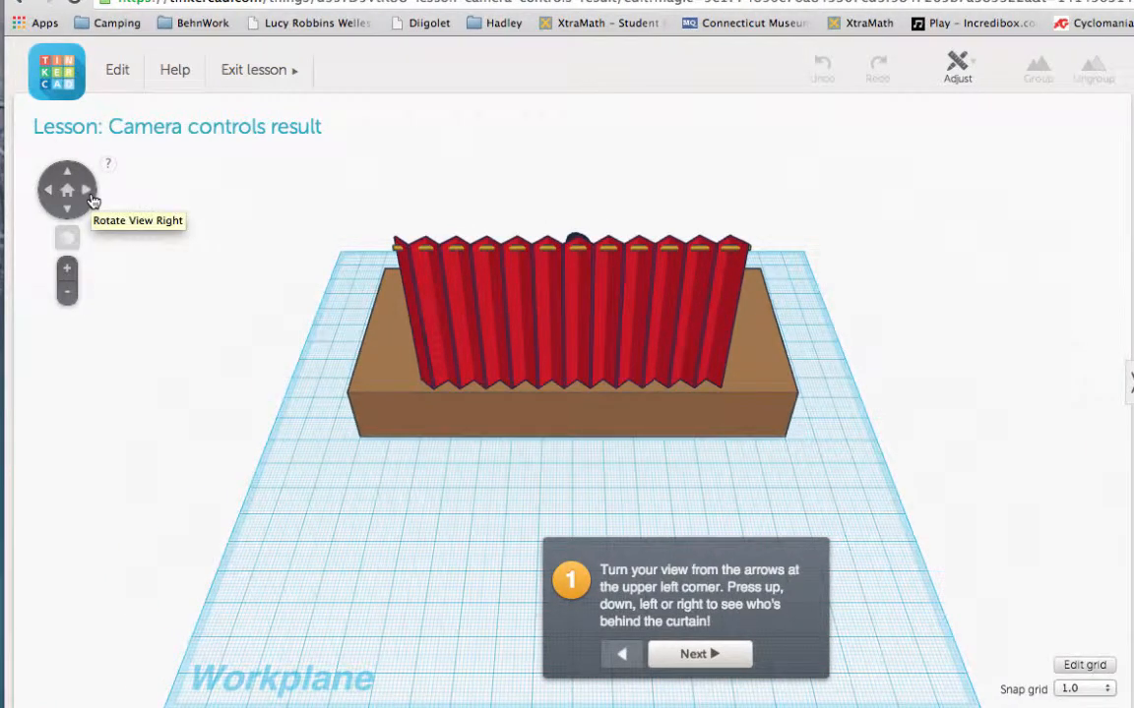
mouse_move(67, 206)
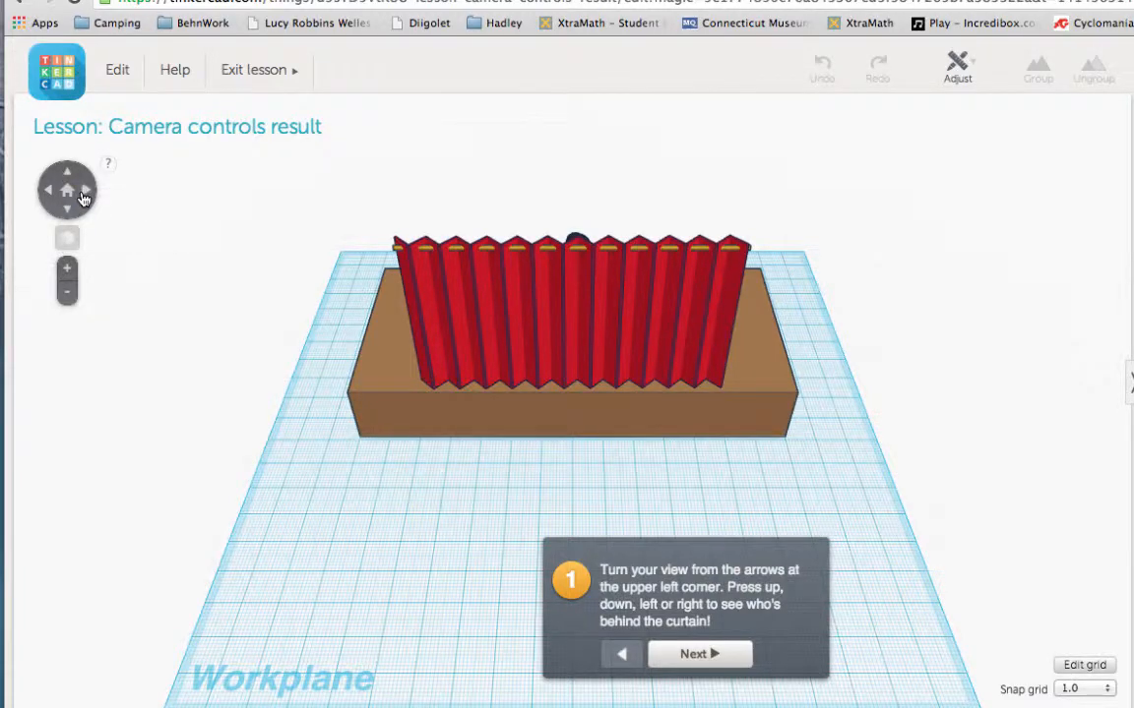
left_click(699, 653)
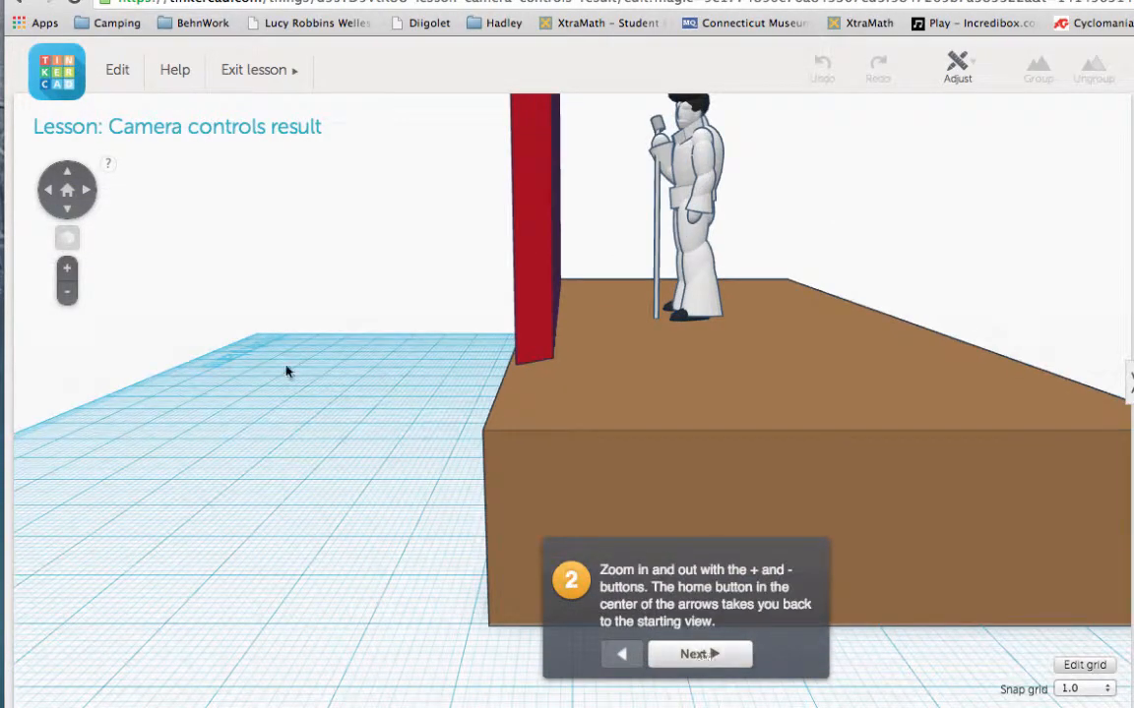
left_click(700, 654)
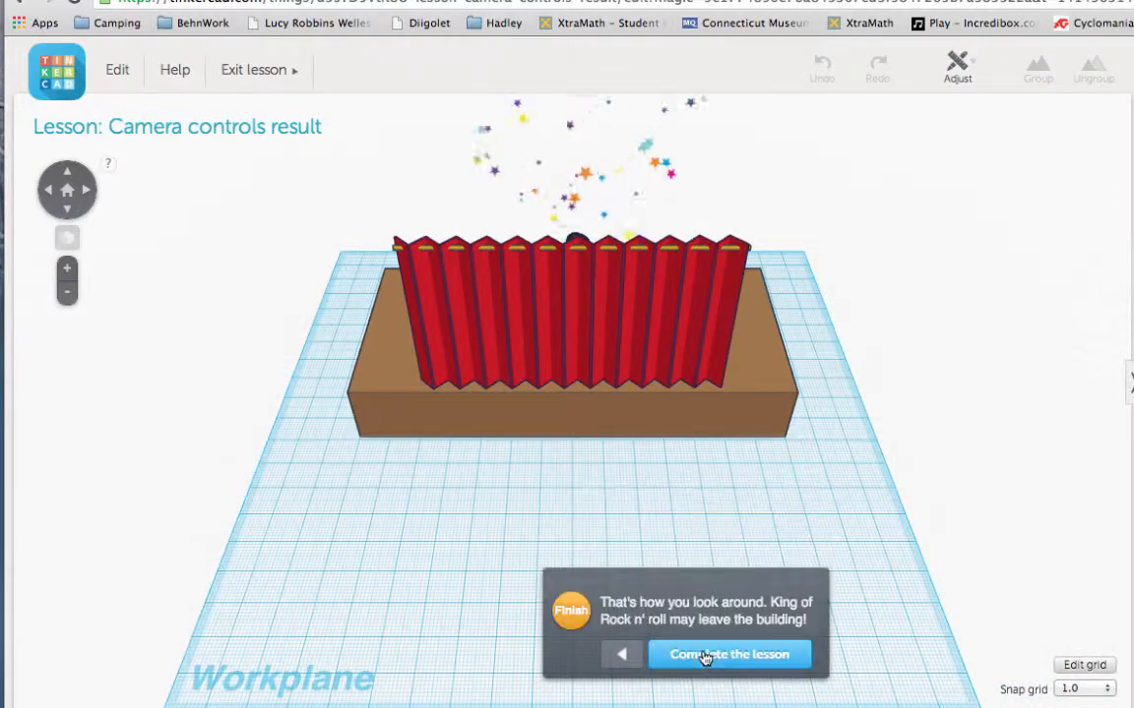
left_click(729, 655)
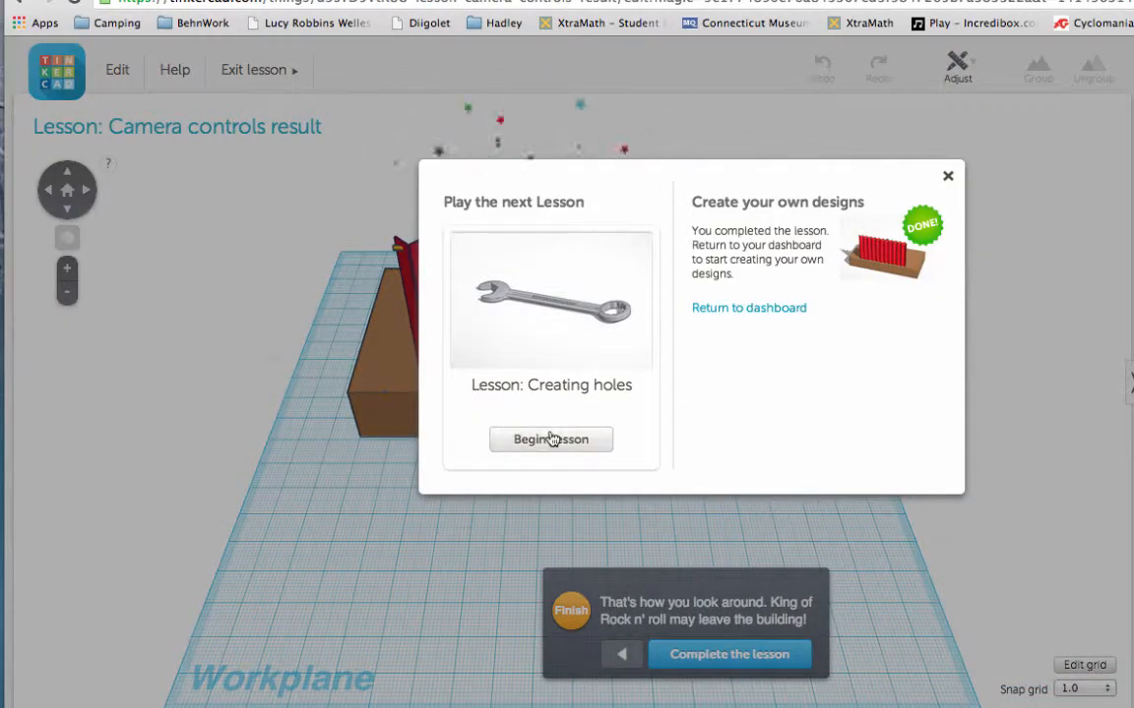
- Run the Creating holes lesson, finish the TINKERCAD.COM wrench and complete it
left_click(550, 439)
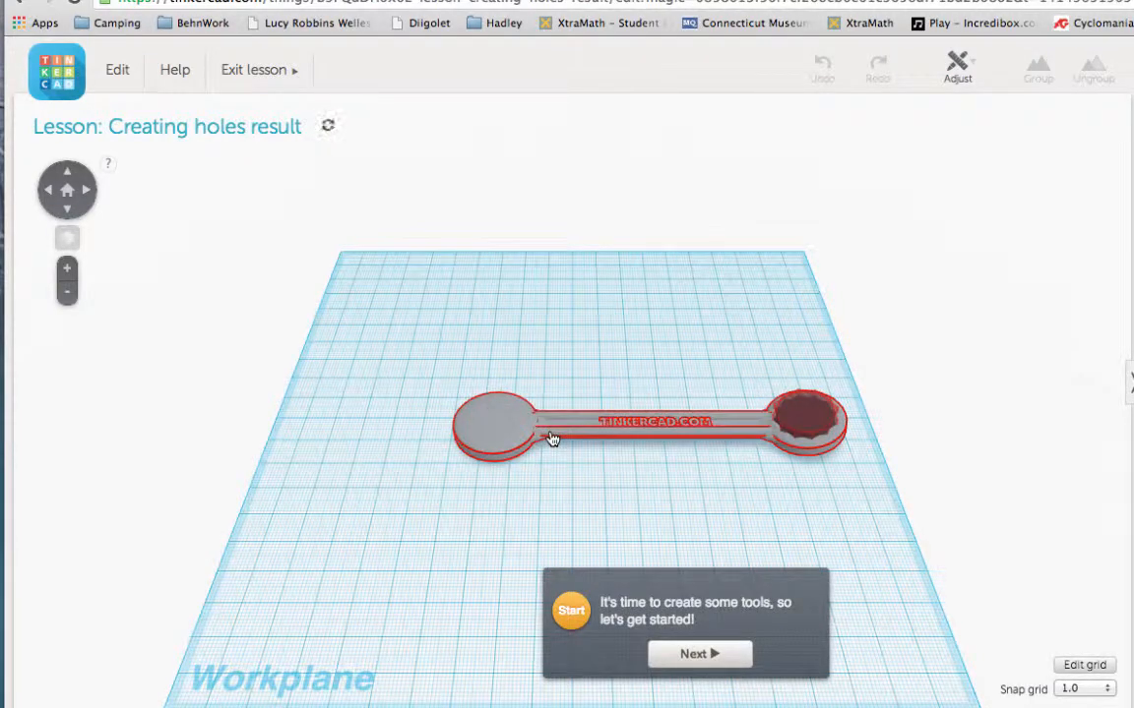
left_click(700, 653)
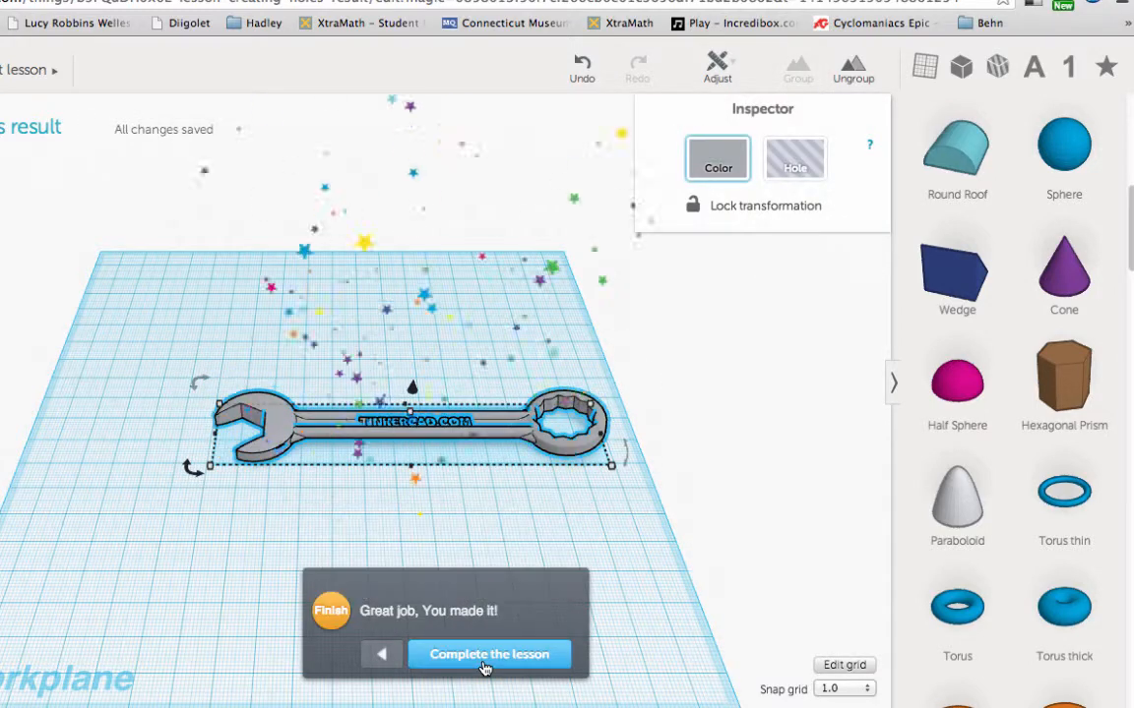
left_click(488, 655)
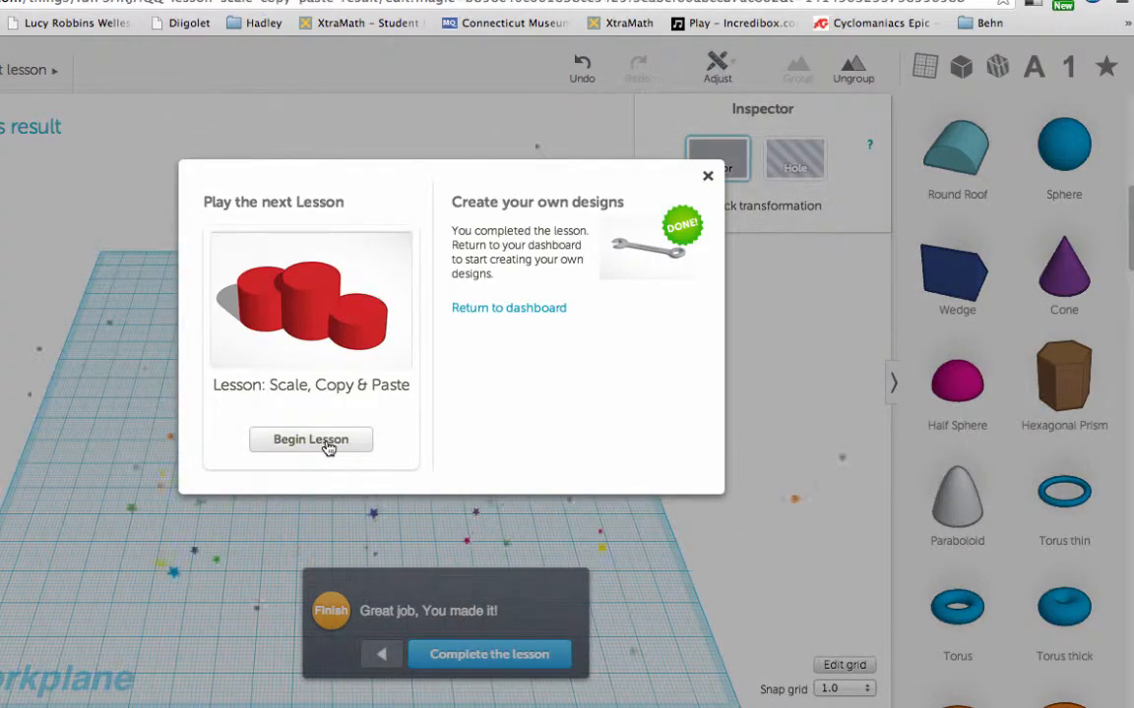
- Run the Scale, Copy & Paste lesson with three scaled orange cylinders and complete it
left_click(310, 440)
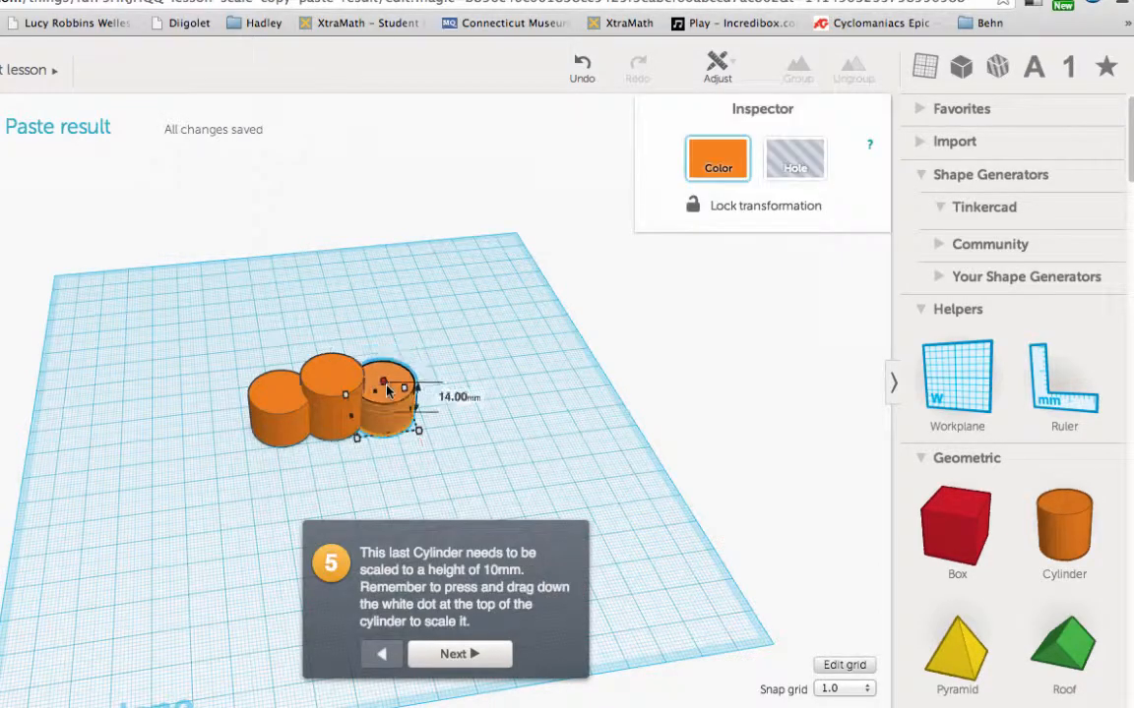
left_click(459, 653)
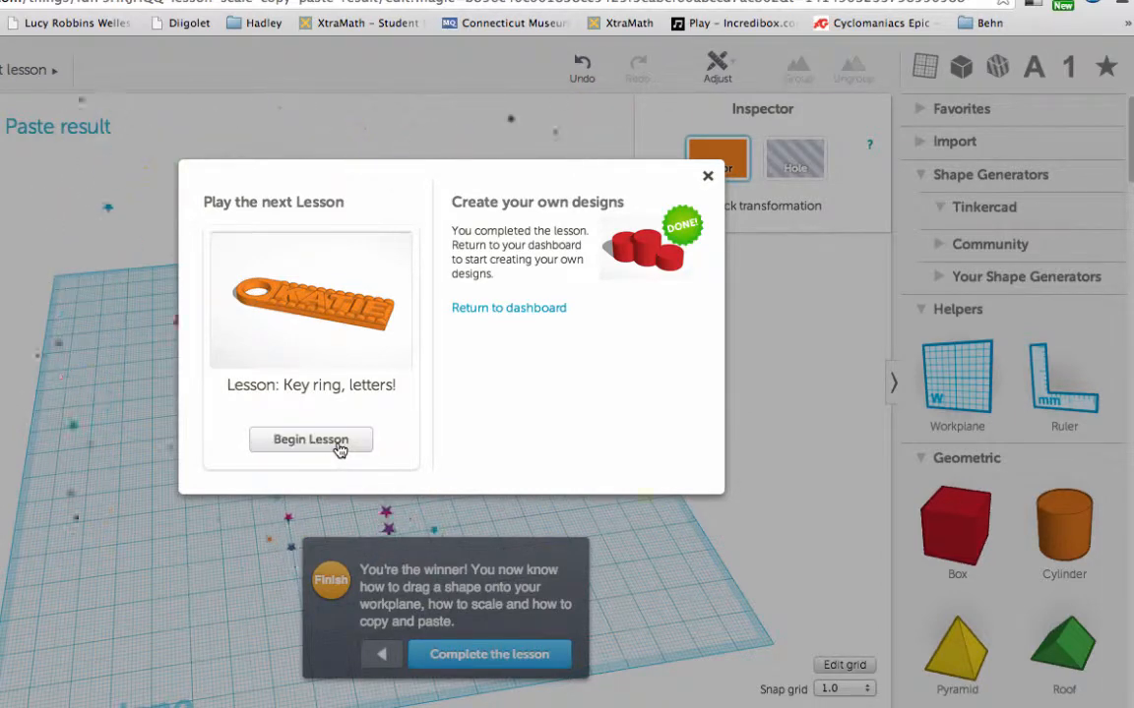
- Advance through the key ring lesson steps until KATIE sits on the red base and it completes
left_click(311, 439)
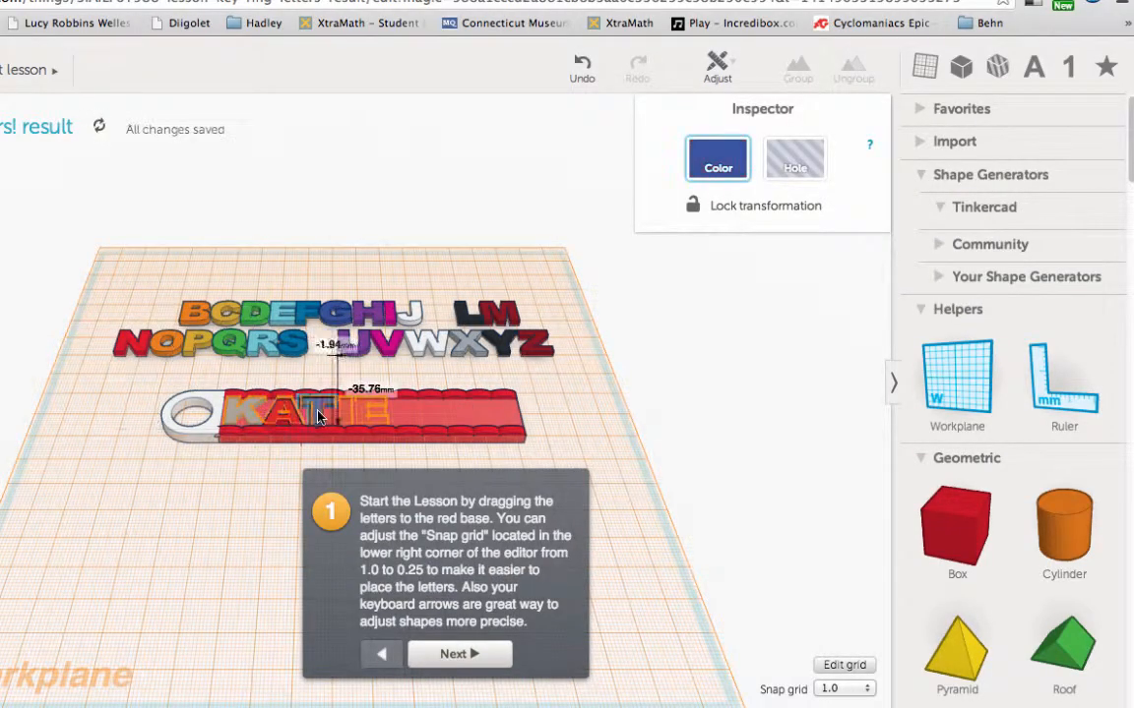
left_click(460, 653)
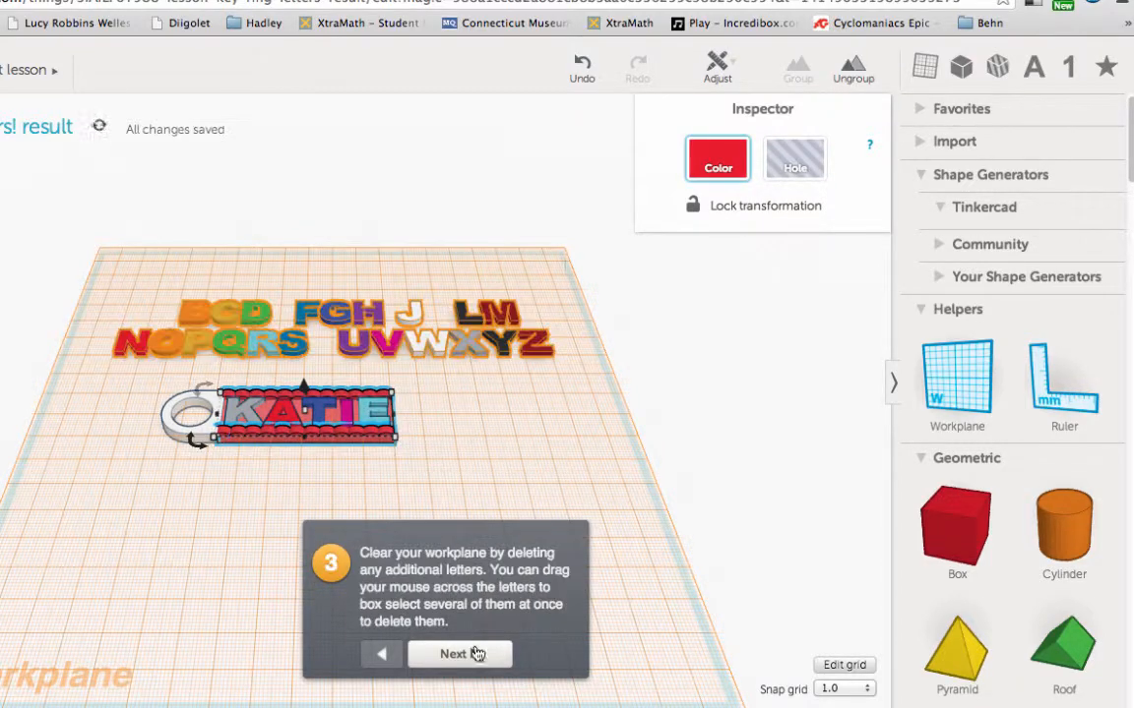
left_click(451, 654)
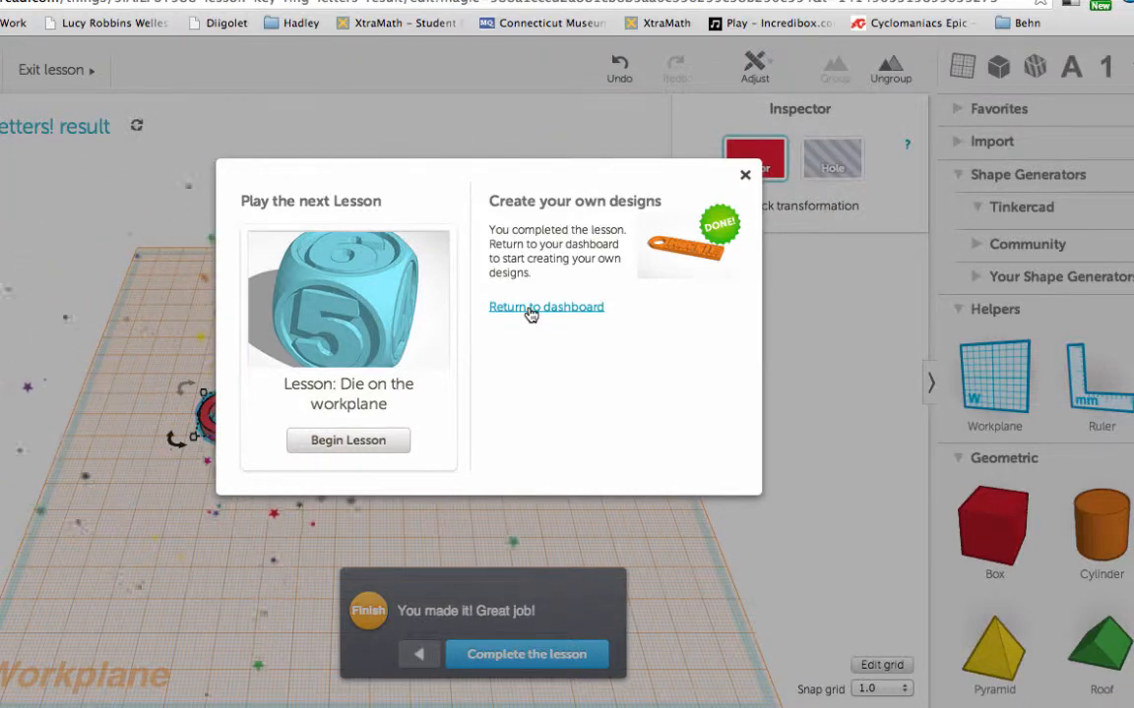
- Return to the Learn page and scroll through the lesson categories below the completed key ring lesson
left_click(546, 306)
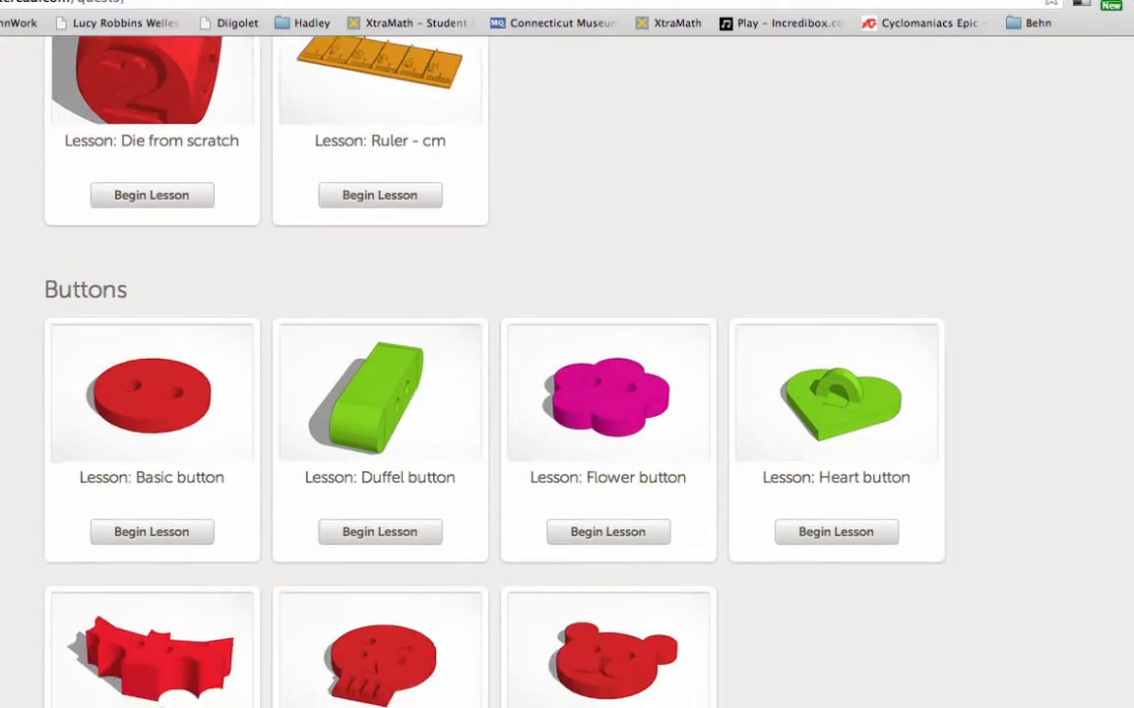
scroll("down", 3)
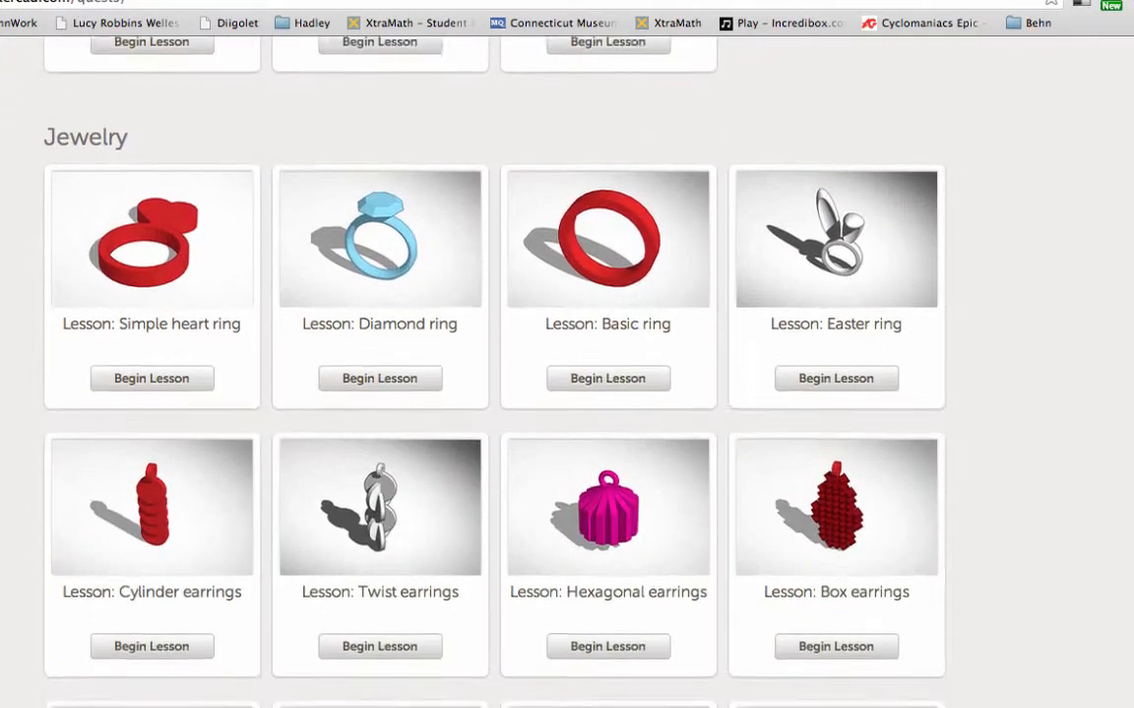
scroll("down", 3)
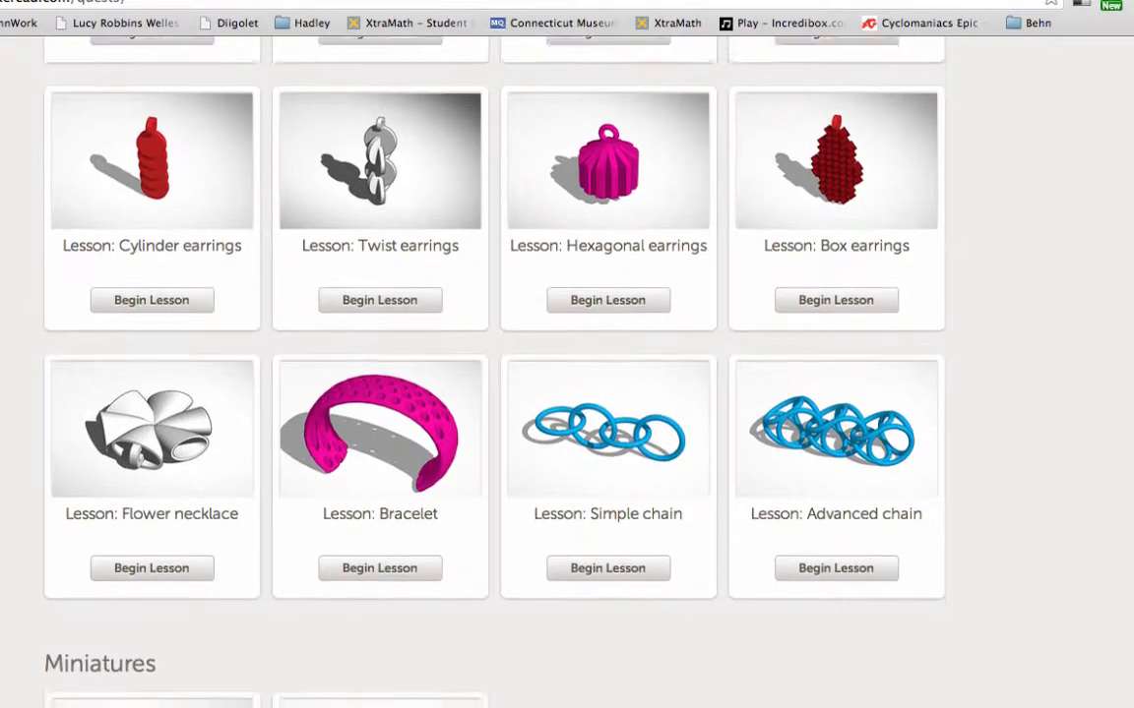
scroll("down", 3)
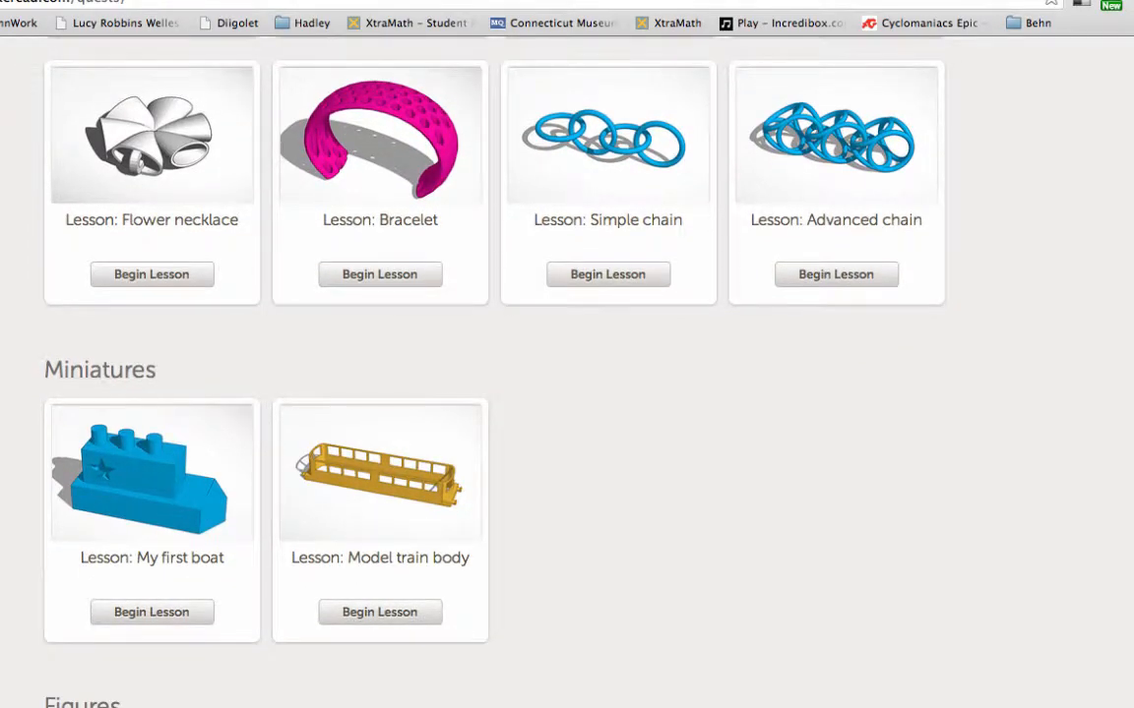
scroll("down", 3)
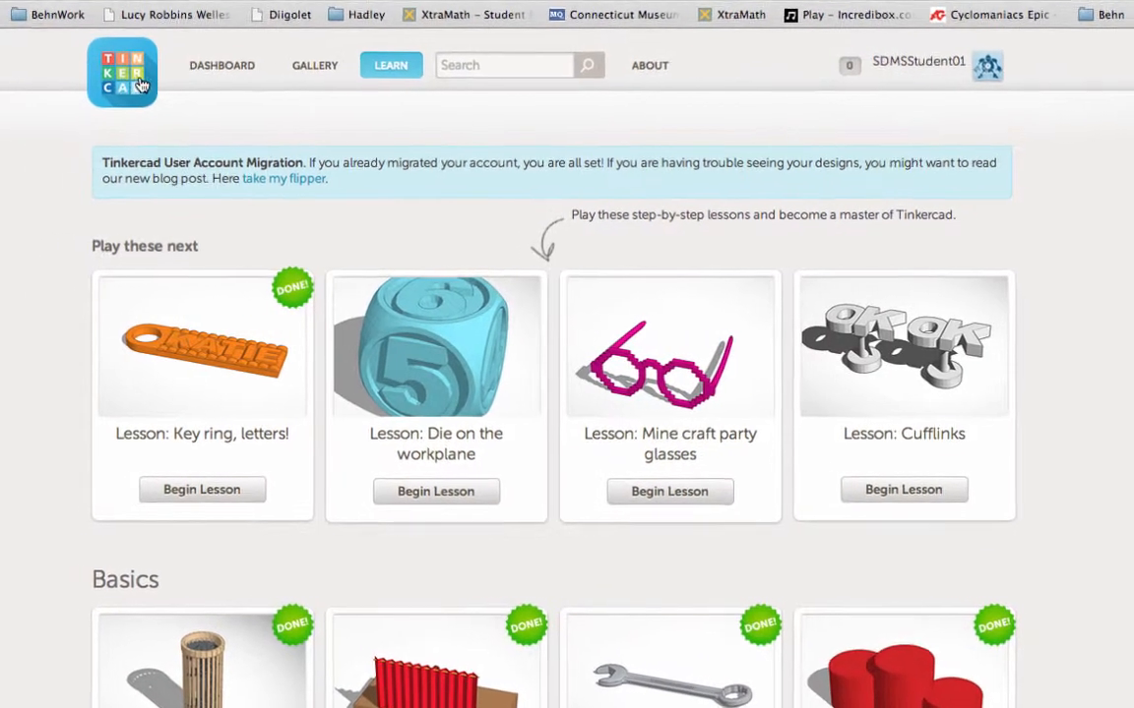
- Create a new blank design from the dashboard and browse the Number, Letters and Geometric shape panels
left_click(222, 65)
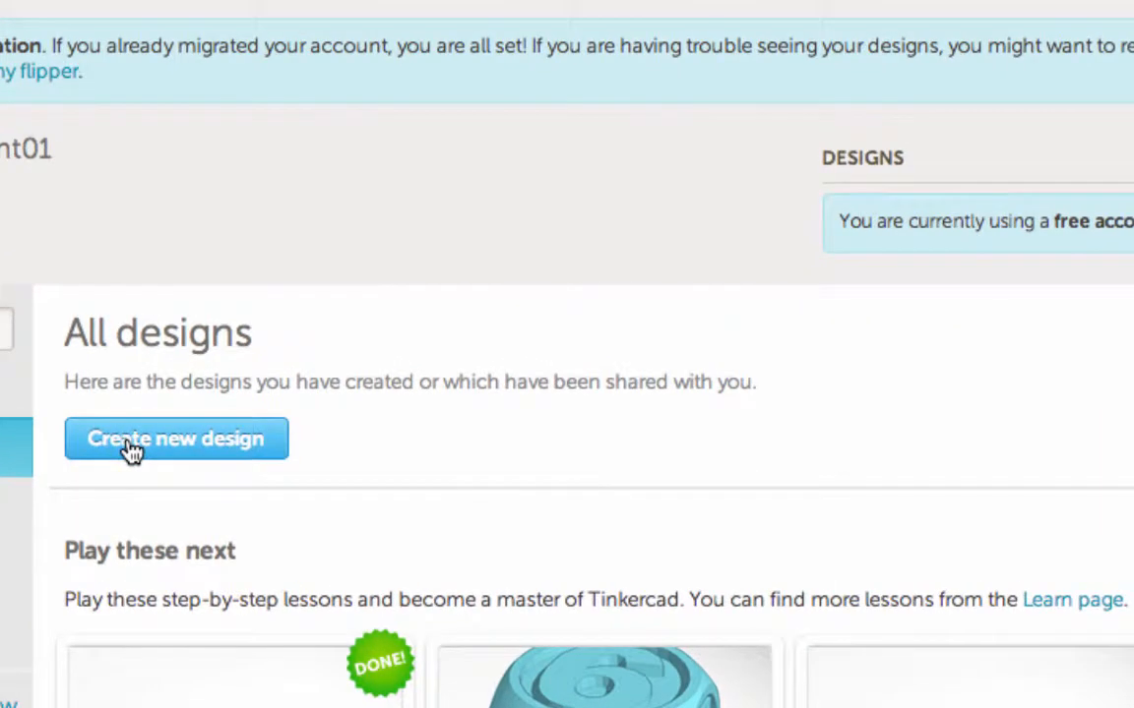
left_click(176, 439)
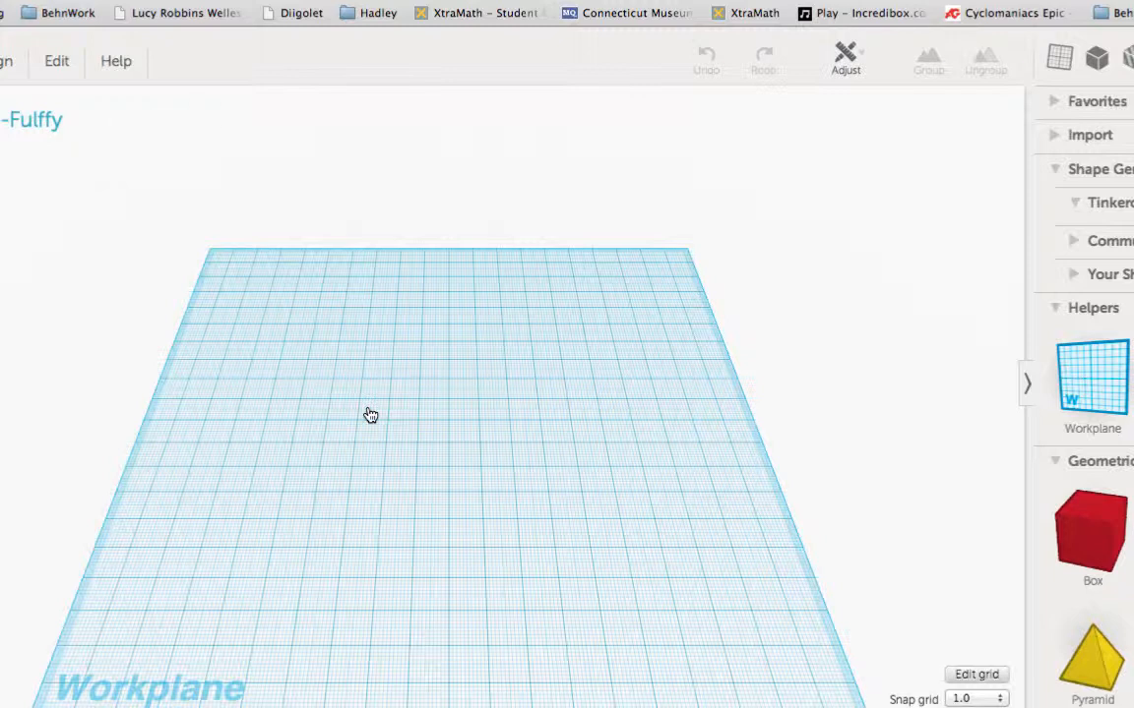
mouse_move(925, 267)
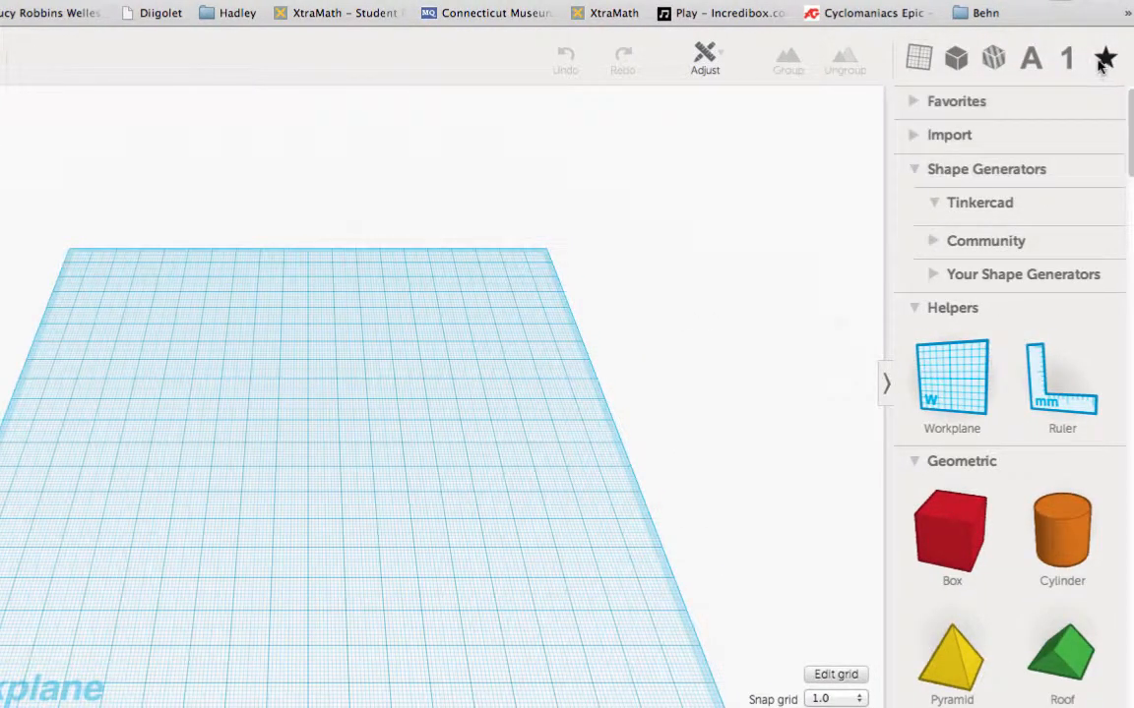
left_click(1030, 58)
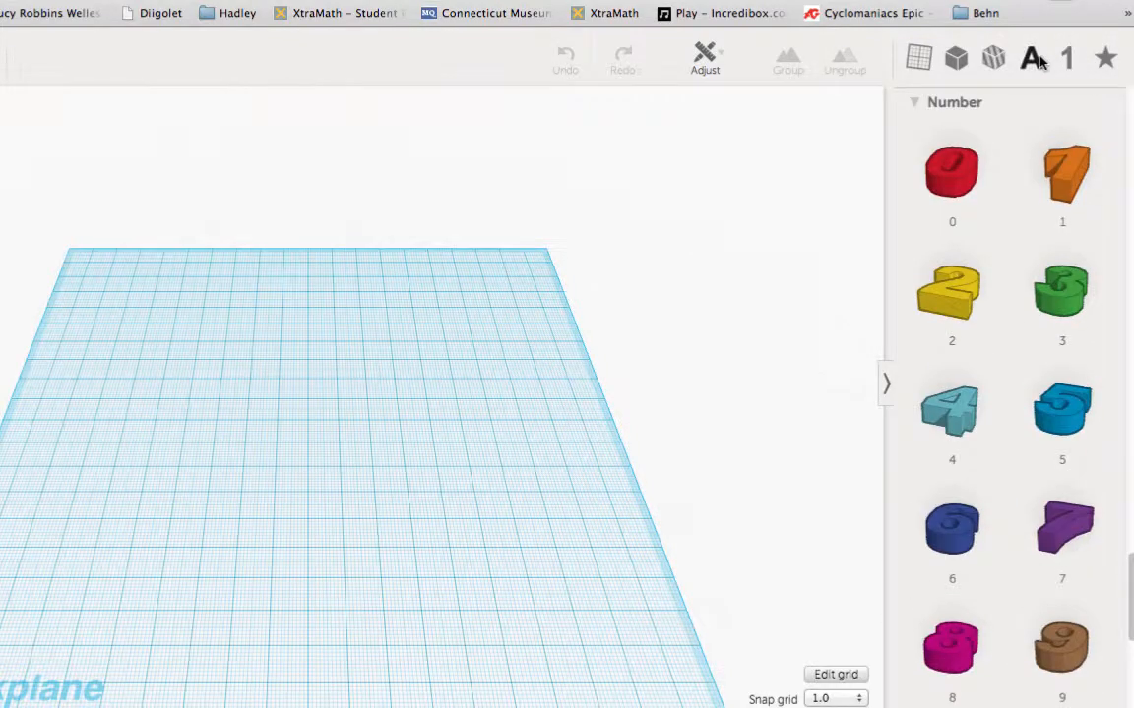
left_click(993, 58)
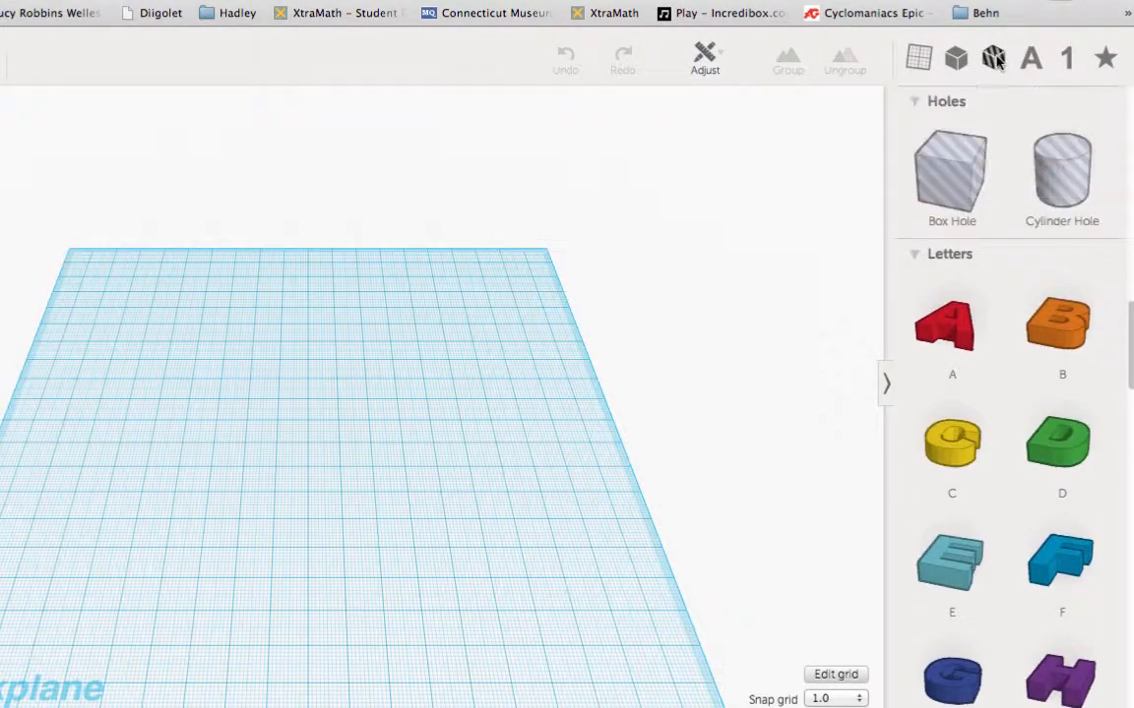
left_click(955, 58)
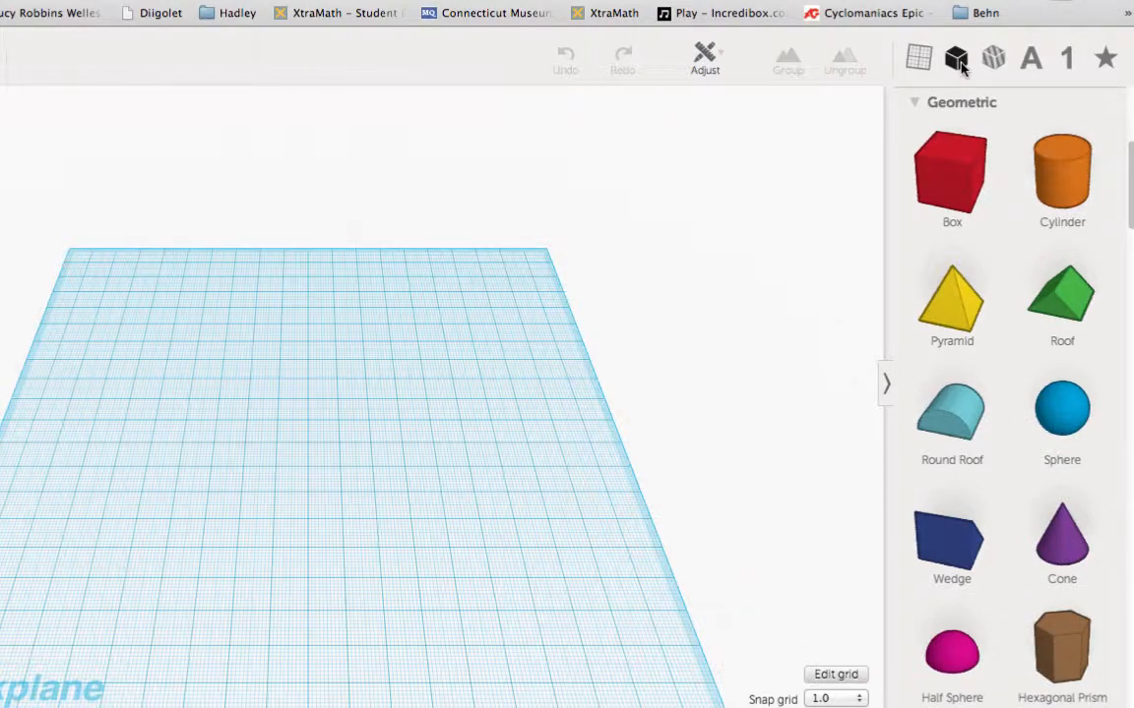
mouse_move(919, 58)
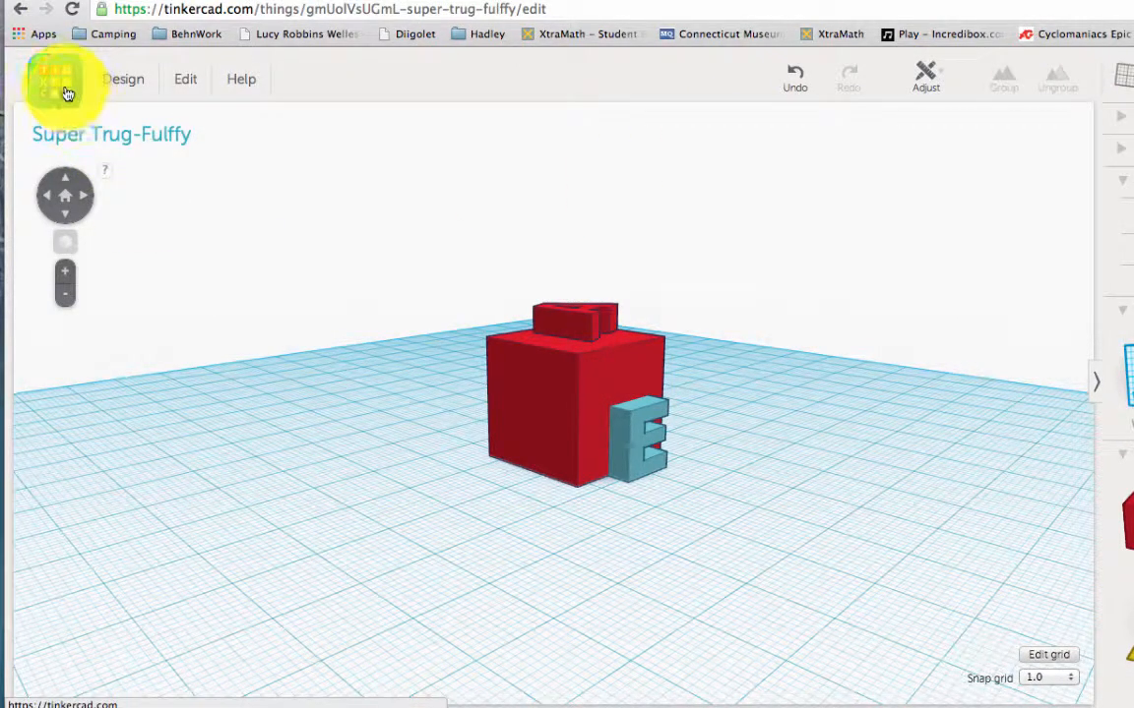
- Return to the dashboard listing Super Trug-Fulffy and bring up the account menu's Sign out option
left_click(56, 79)
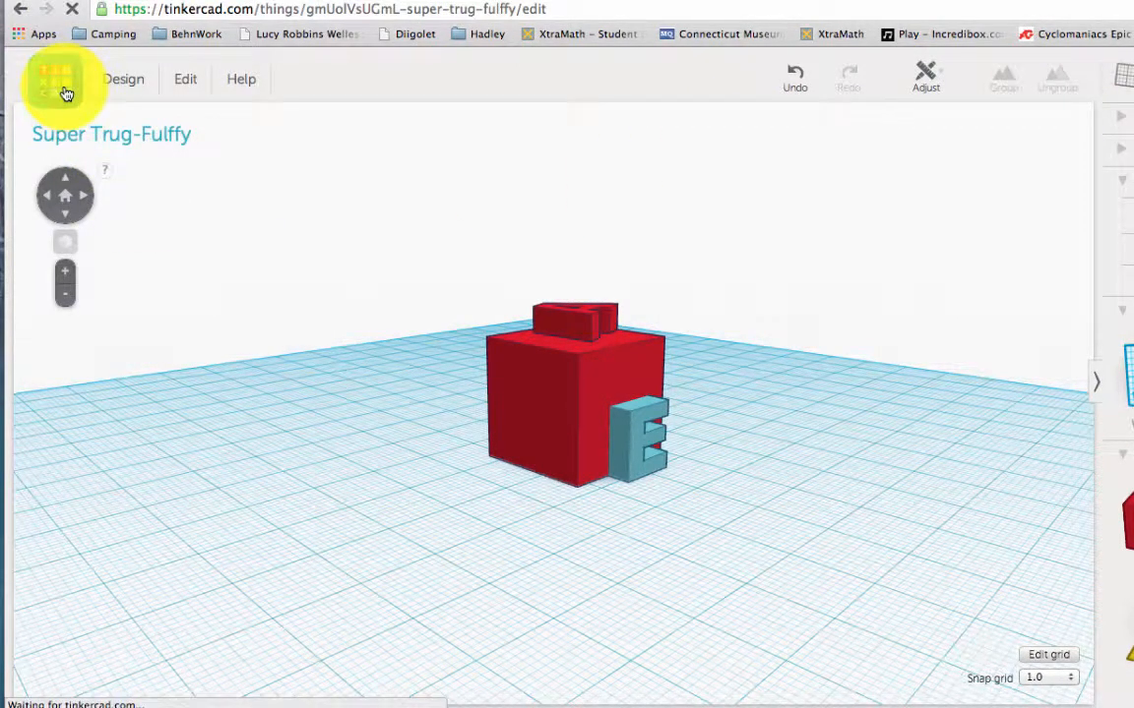
left_click(56, 79)
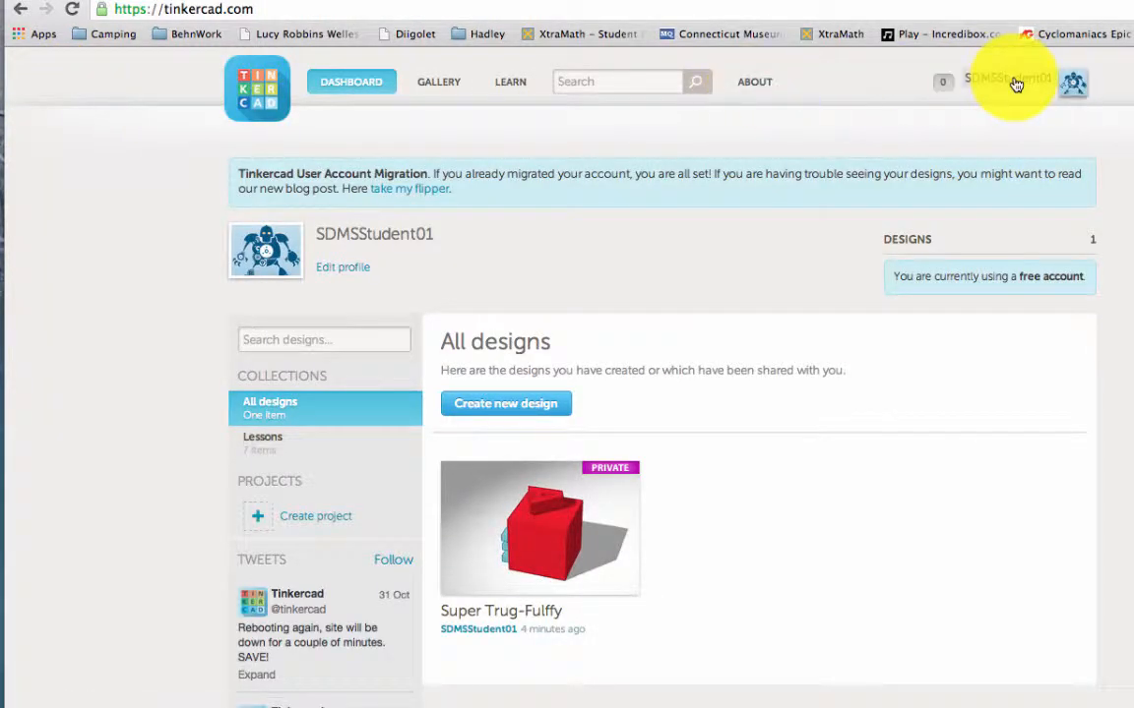
left_click(1007, 79)
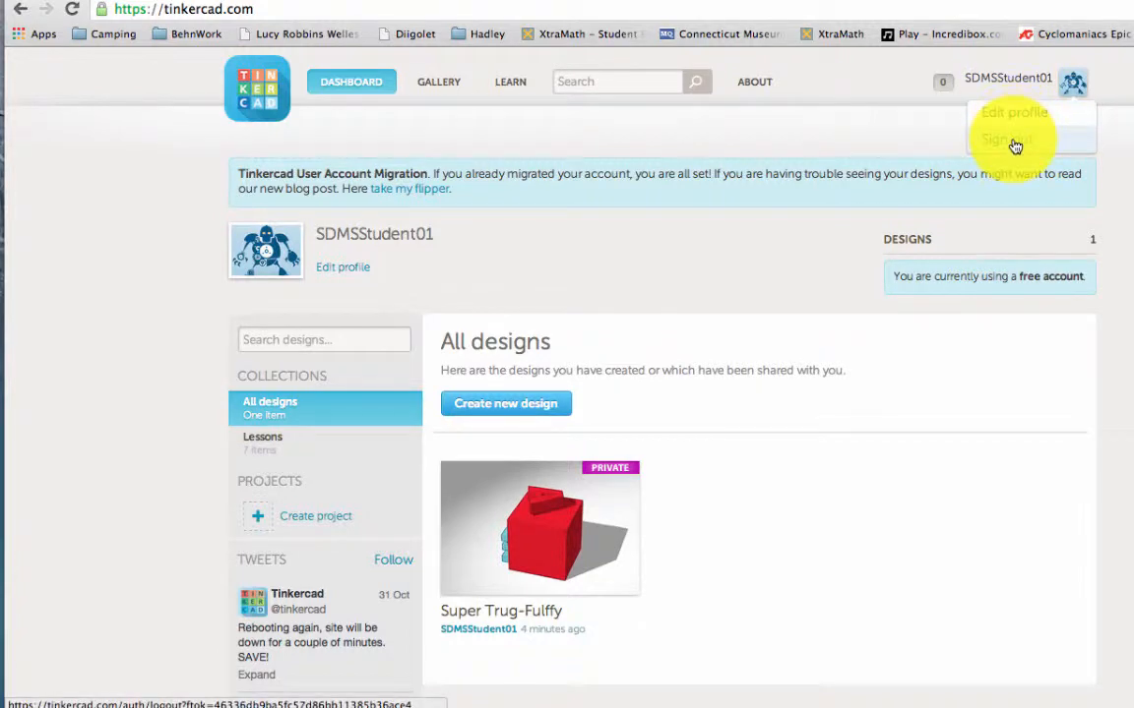